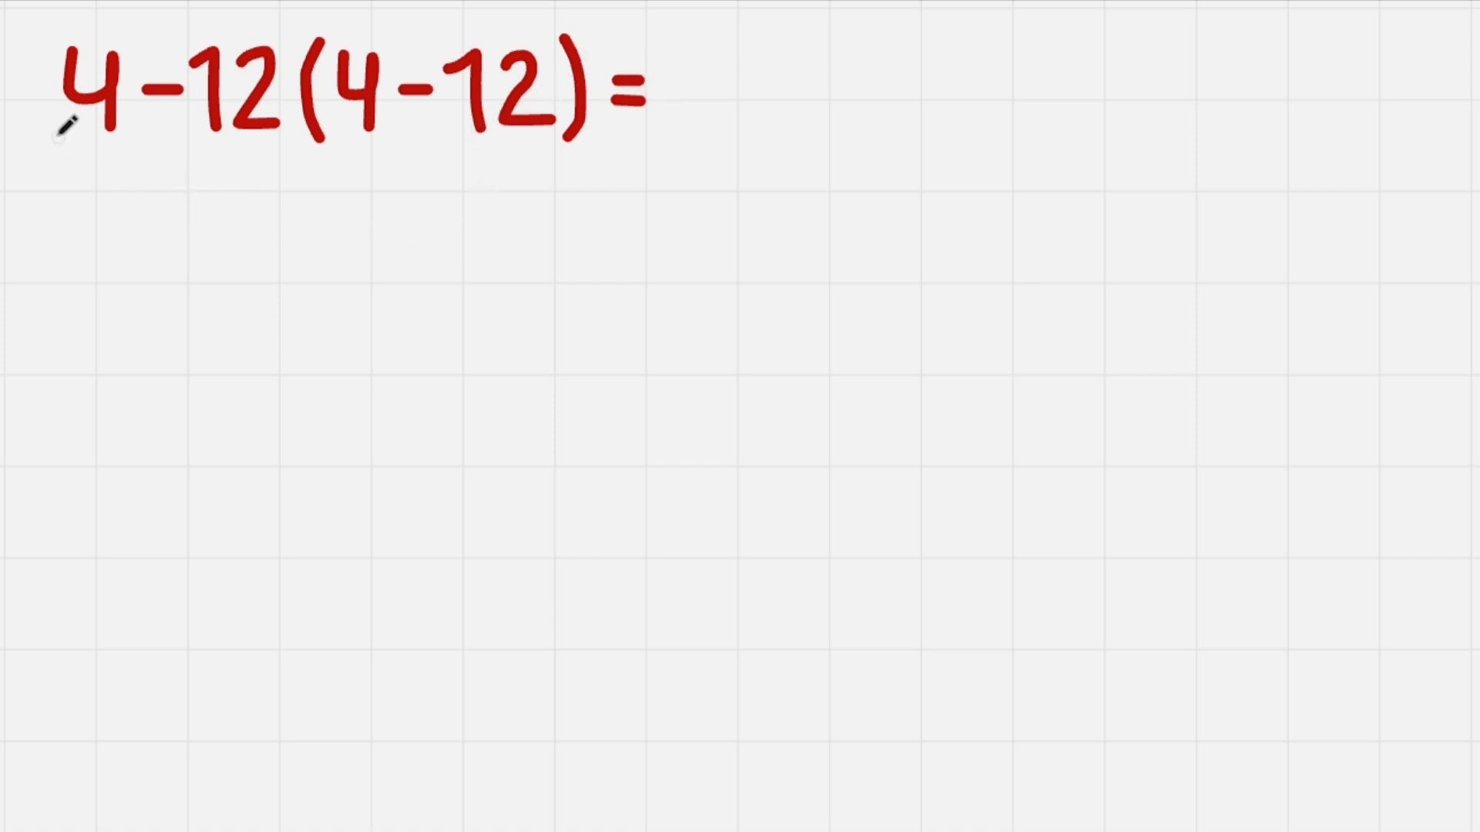
Step: Bracket 4-12 and (4-12) beneath the expression and write -8 under the first bracket
{"action": "left_click_drag", "start_coordinate": [56, 132], "coordinate": [585, 151]}
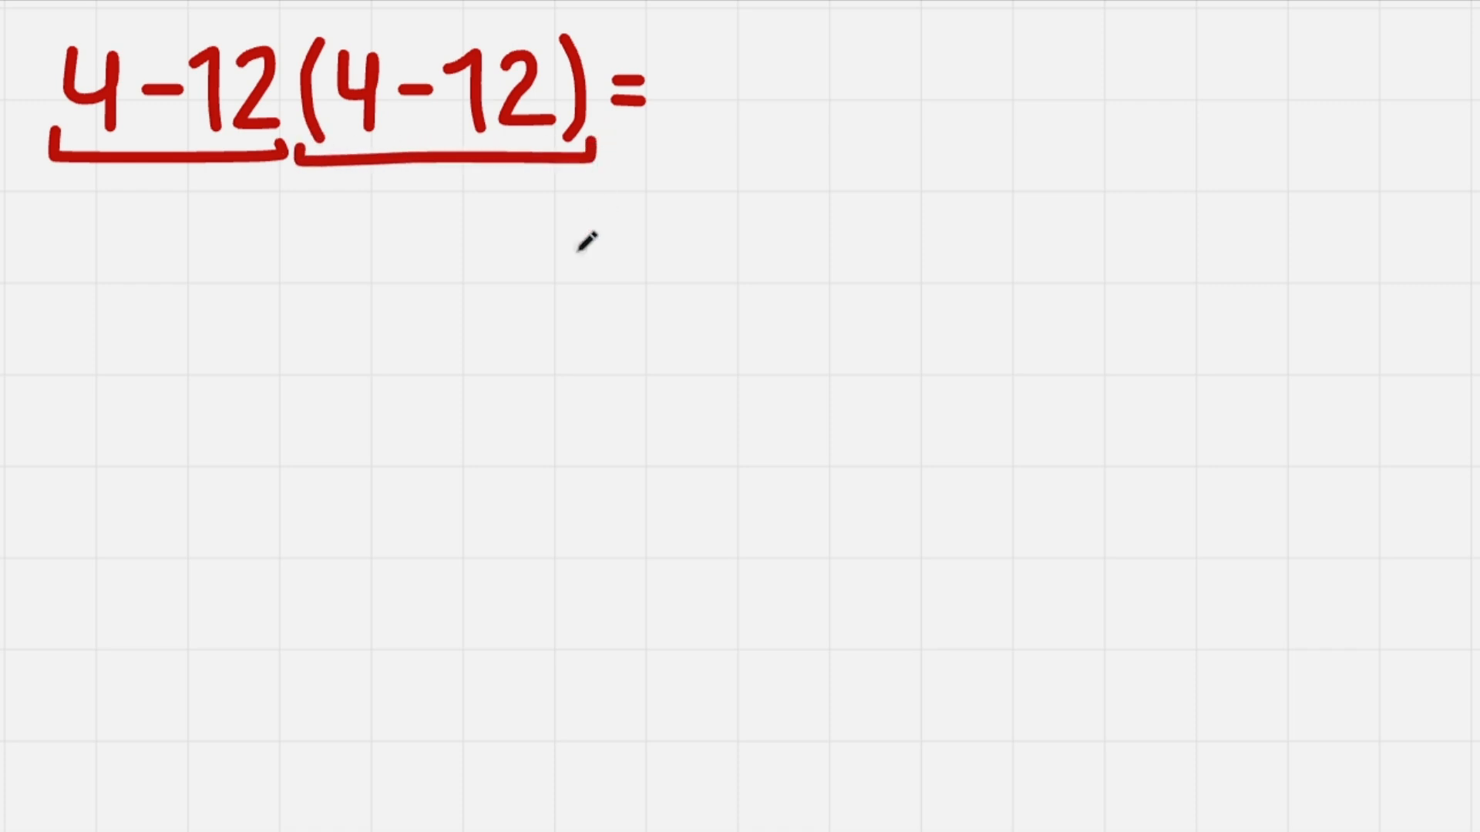
{"action": "mouse_move", "coordinate": [151, 217]}
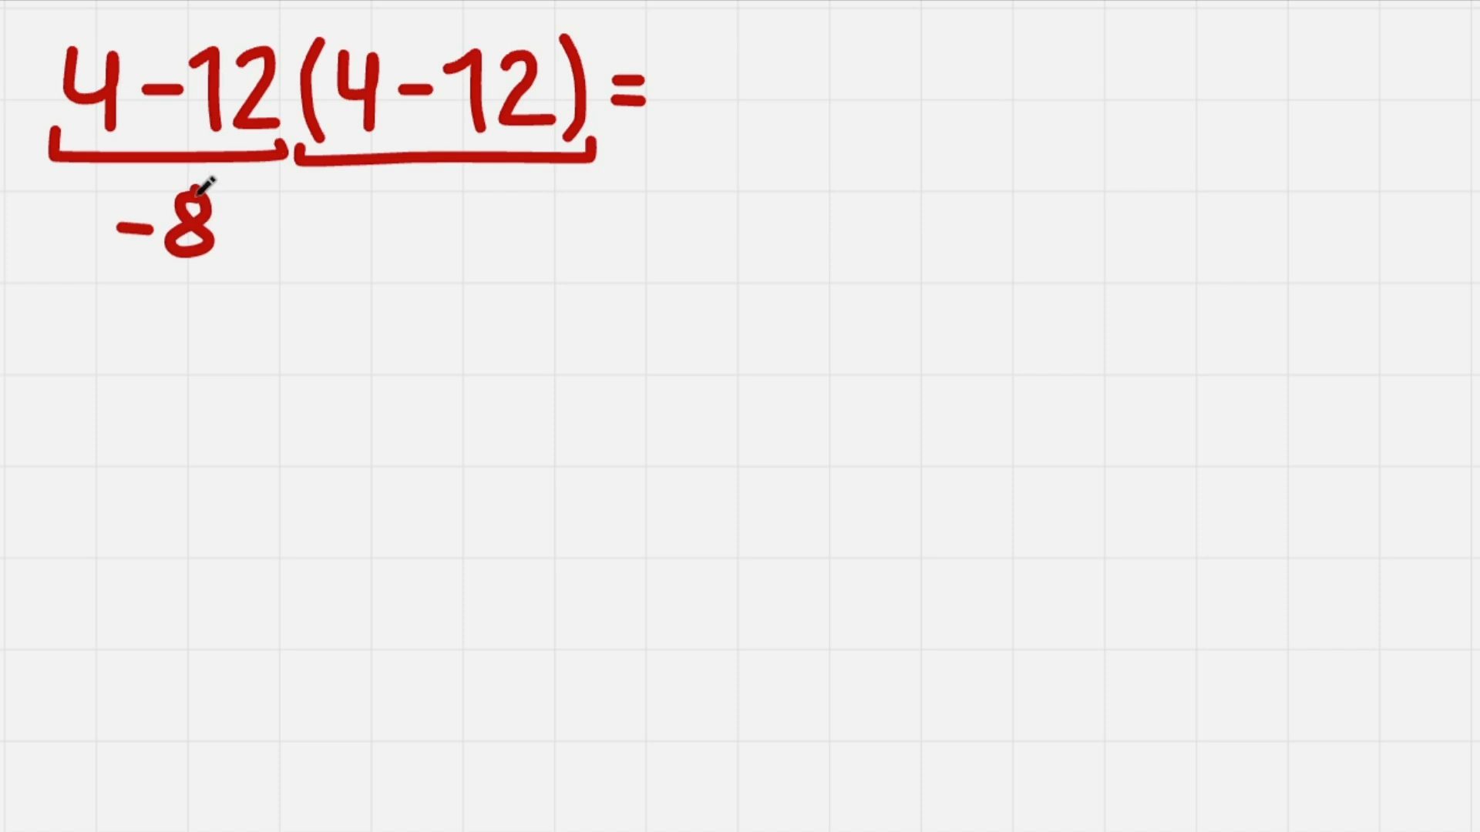
{"action": "left_click_drag", "start_coordinate": [320, 227], "coordinate": [453, 227]}
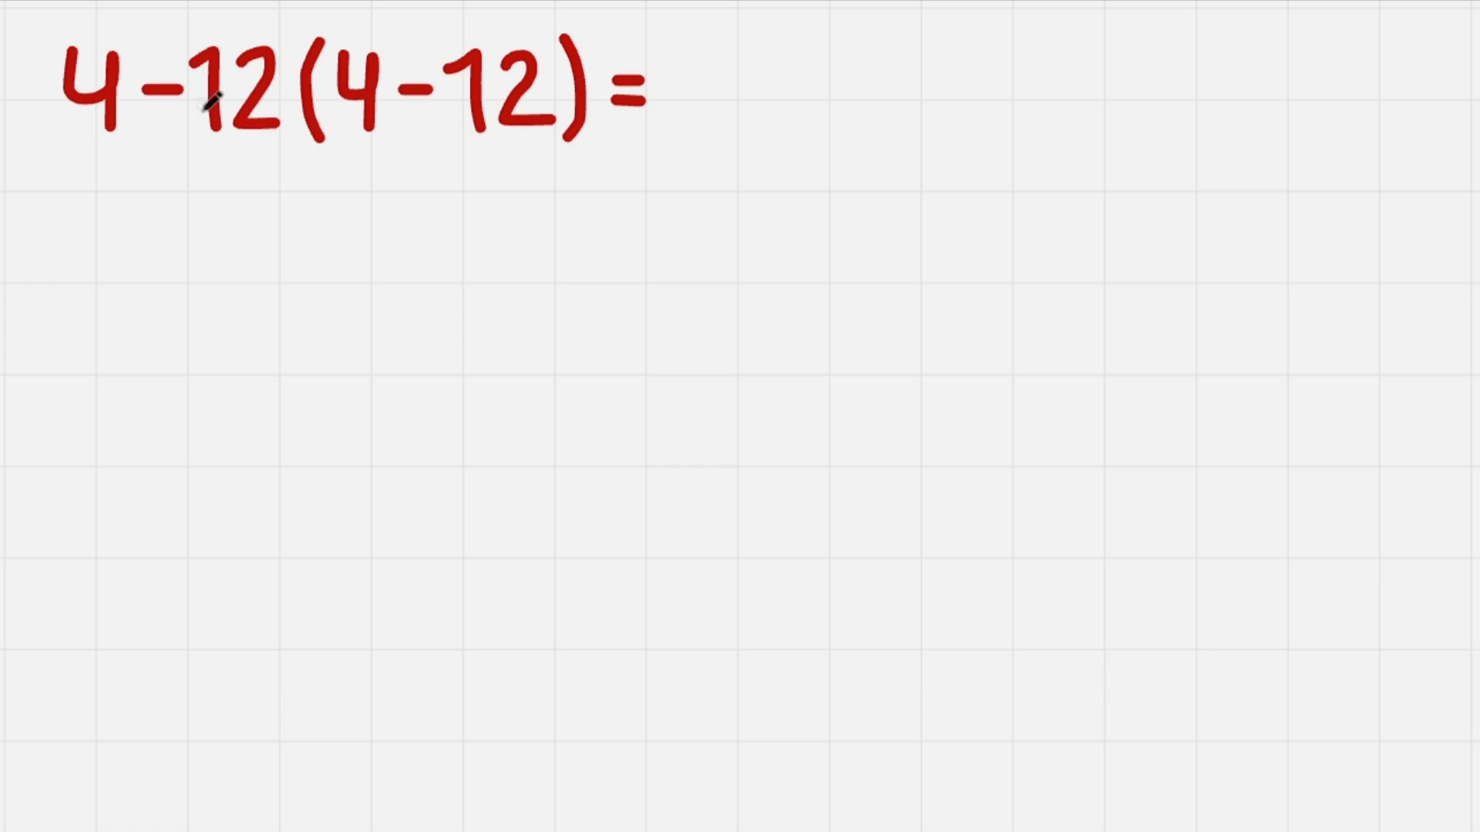
{"action": "mouse_move", "coordinate": [594, 113]}
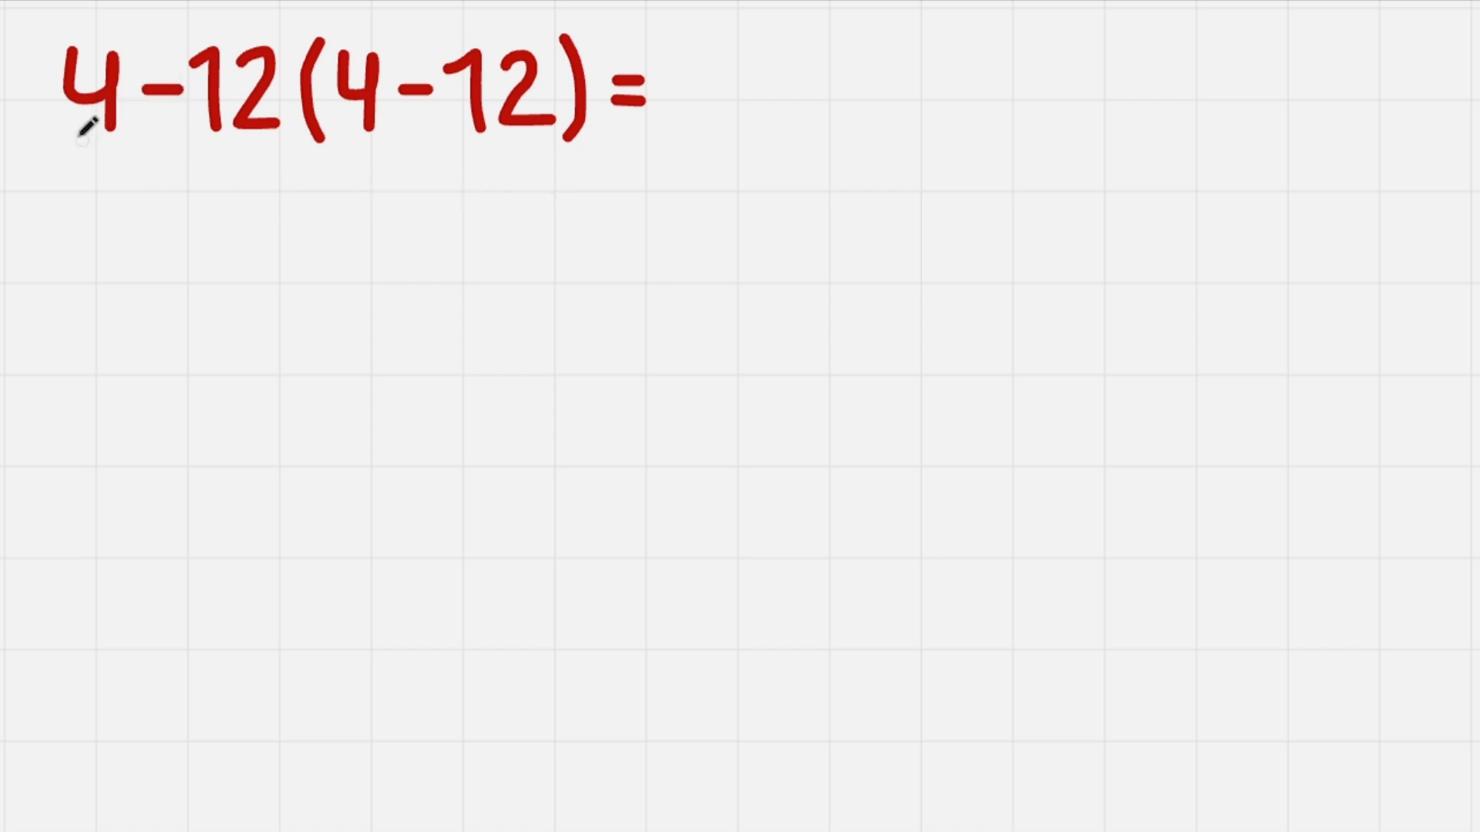
{"action": "mouse_move", "coordinate": [609, 130]}
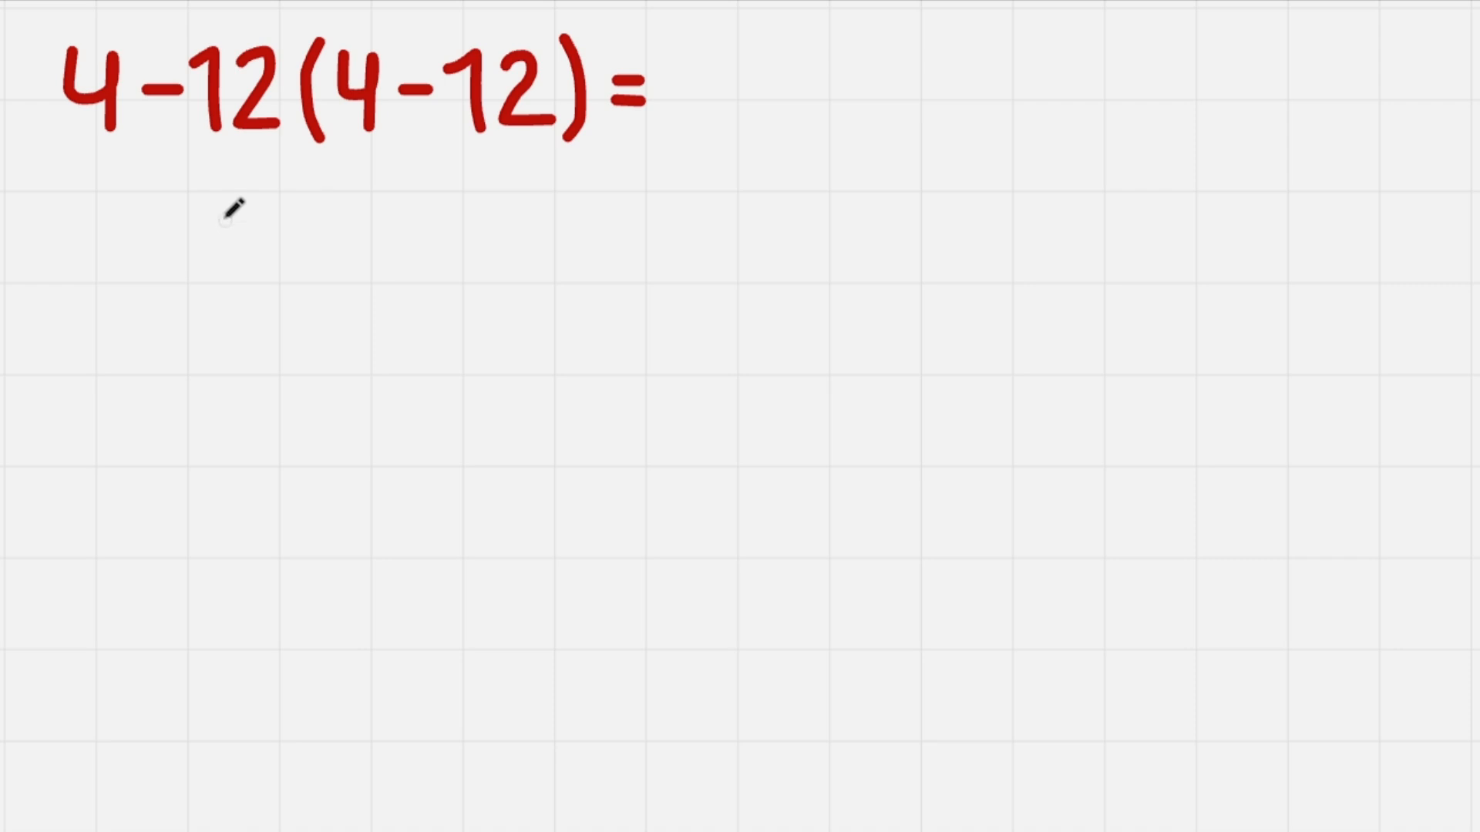
{"action": "mouse_move", "coordinate": [71, 132]}
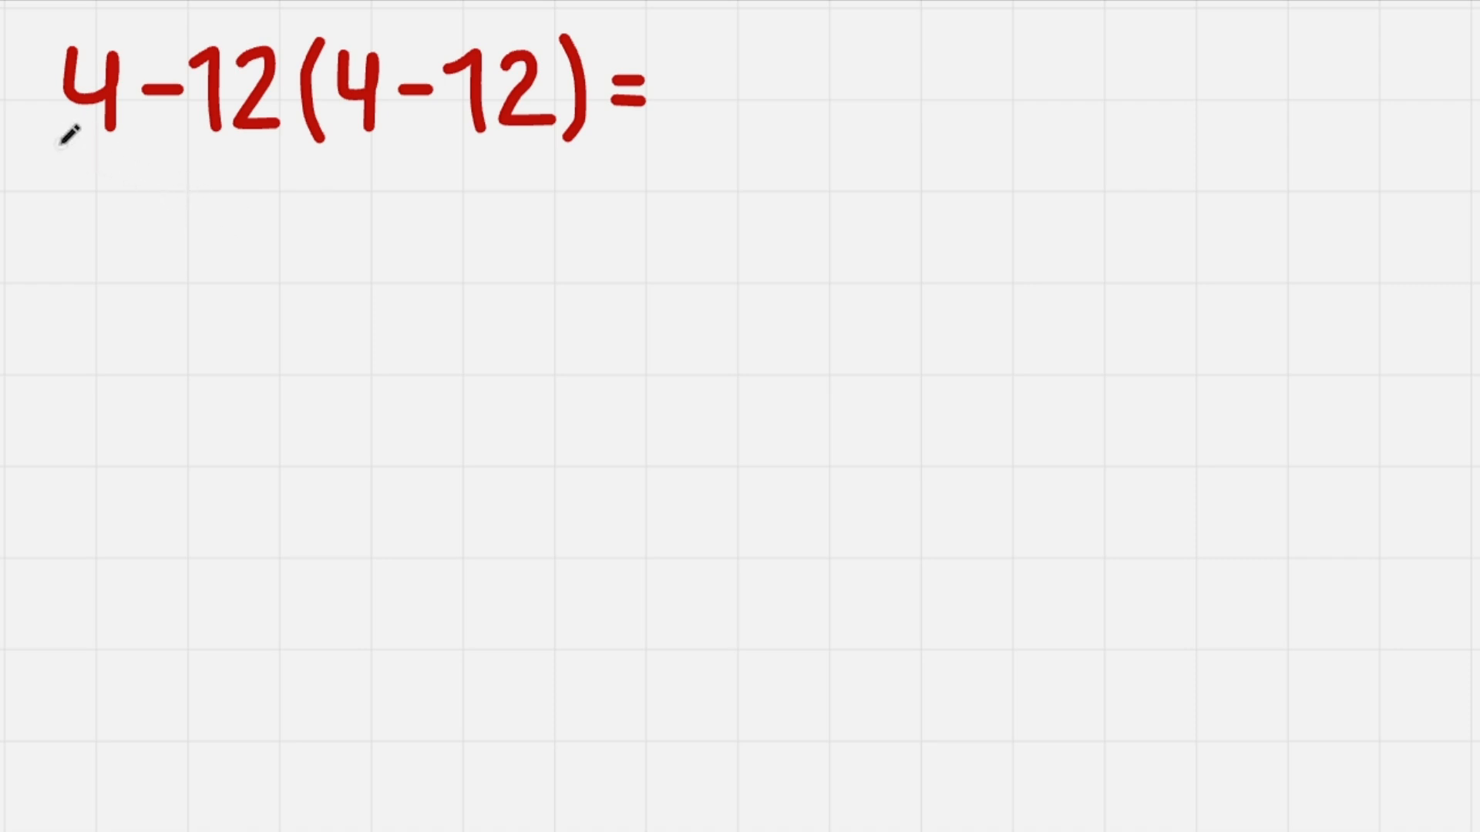
{"action": "mouse_move", "coordinate": [642, 128]}
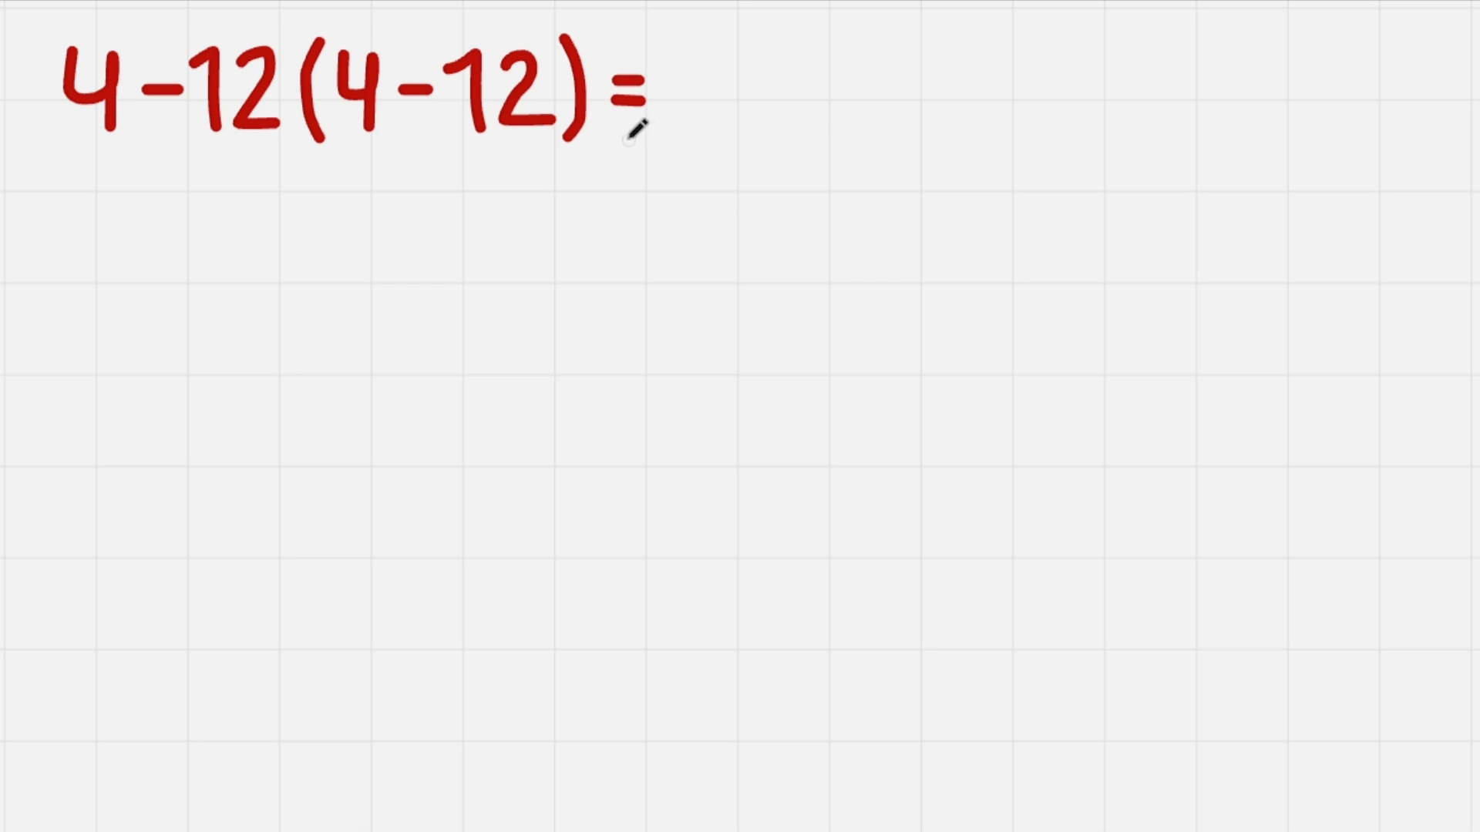
{"action": "left_click_drag", "start_coordinate": [140, 141], "coordinate": [140, 222]}
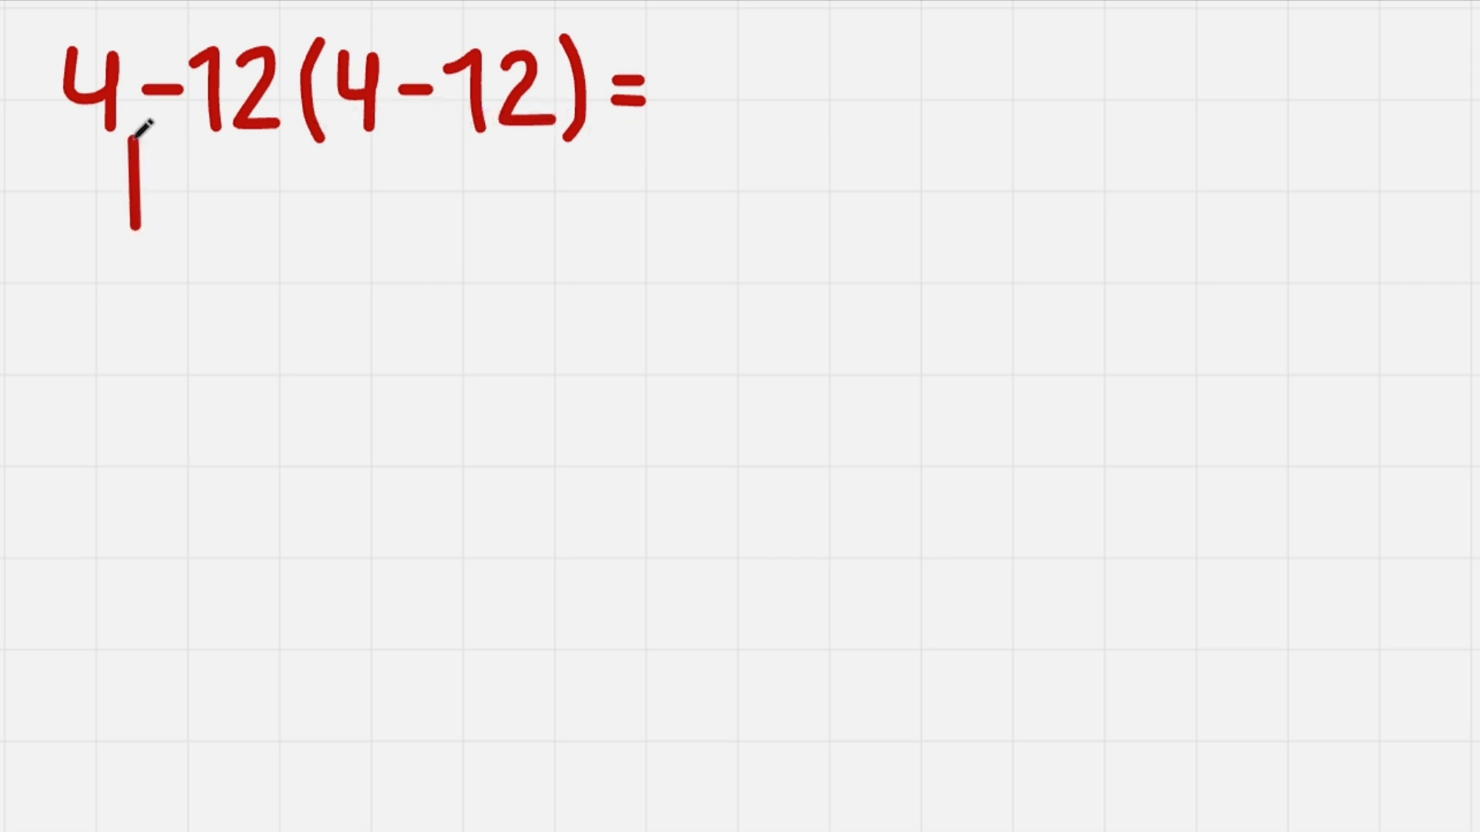
{"action": "left_click_drag", "start_coordinate": [132, 217], "coordinate": [132, 142]}
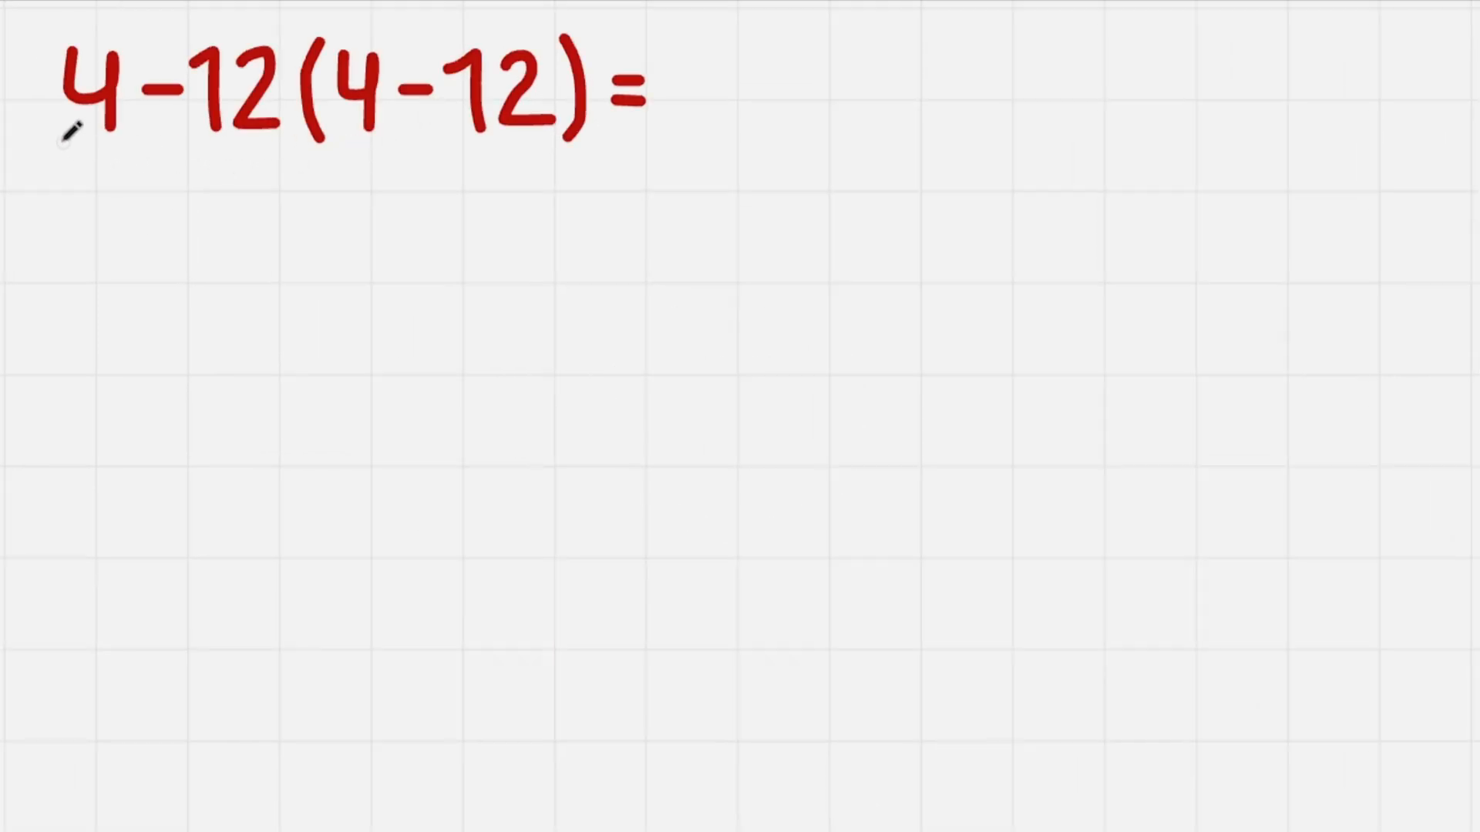
Step: Bracket the leading 4 separately from -12(4-12) and write 4 beneath it
{"action": "left_click_drag", "start_coordinate": [47, 147], "coordinate": [132, 147]}
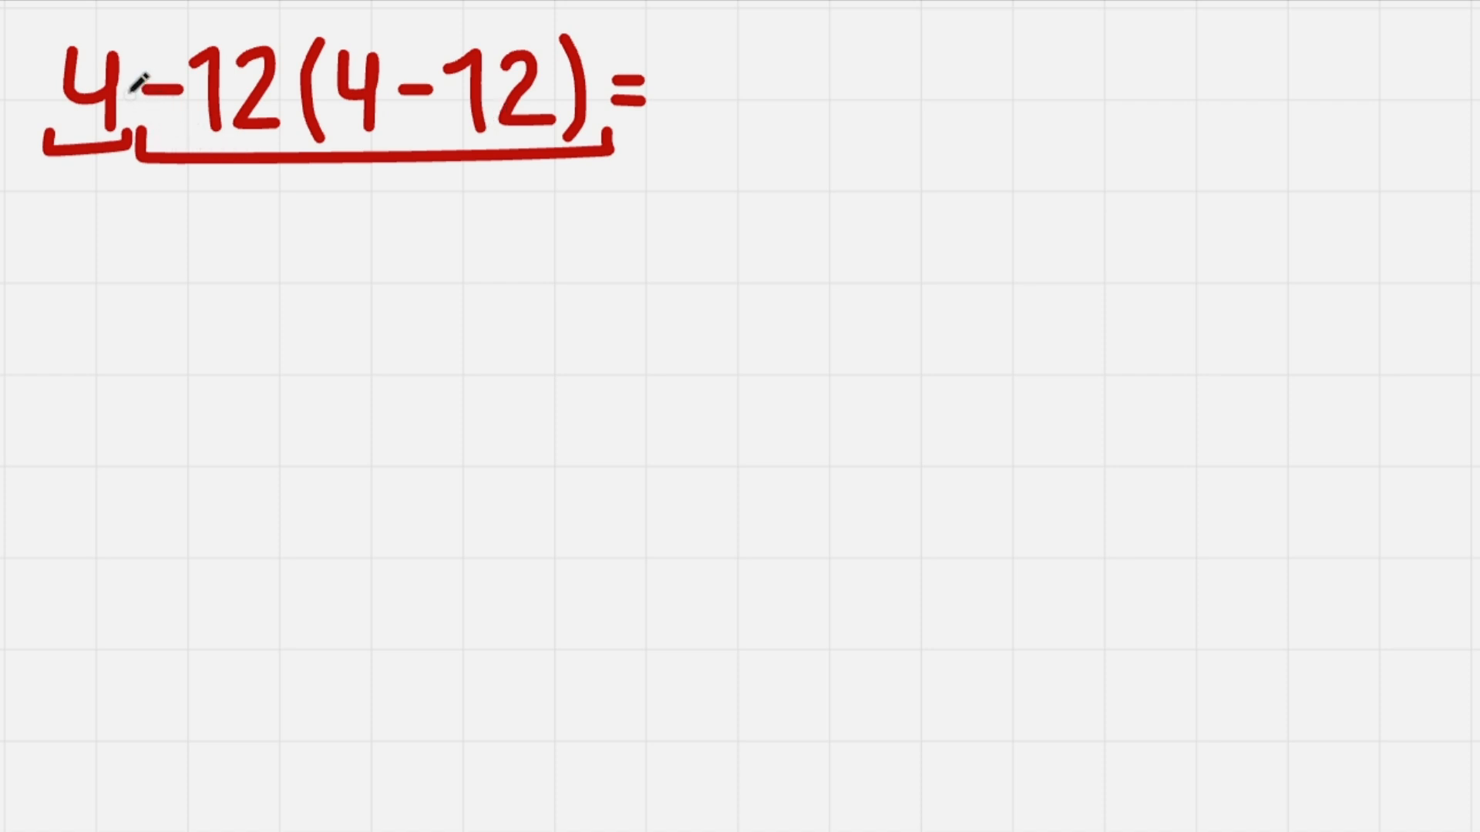
{"action": "mouse_move", "coordinate": [264, 71]}
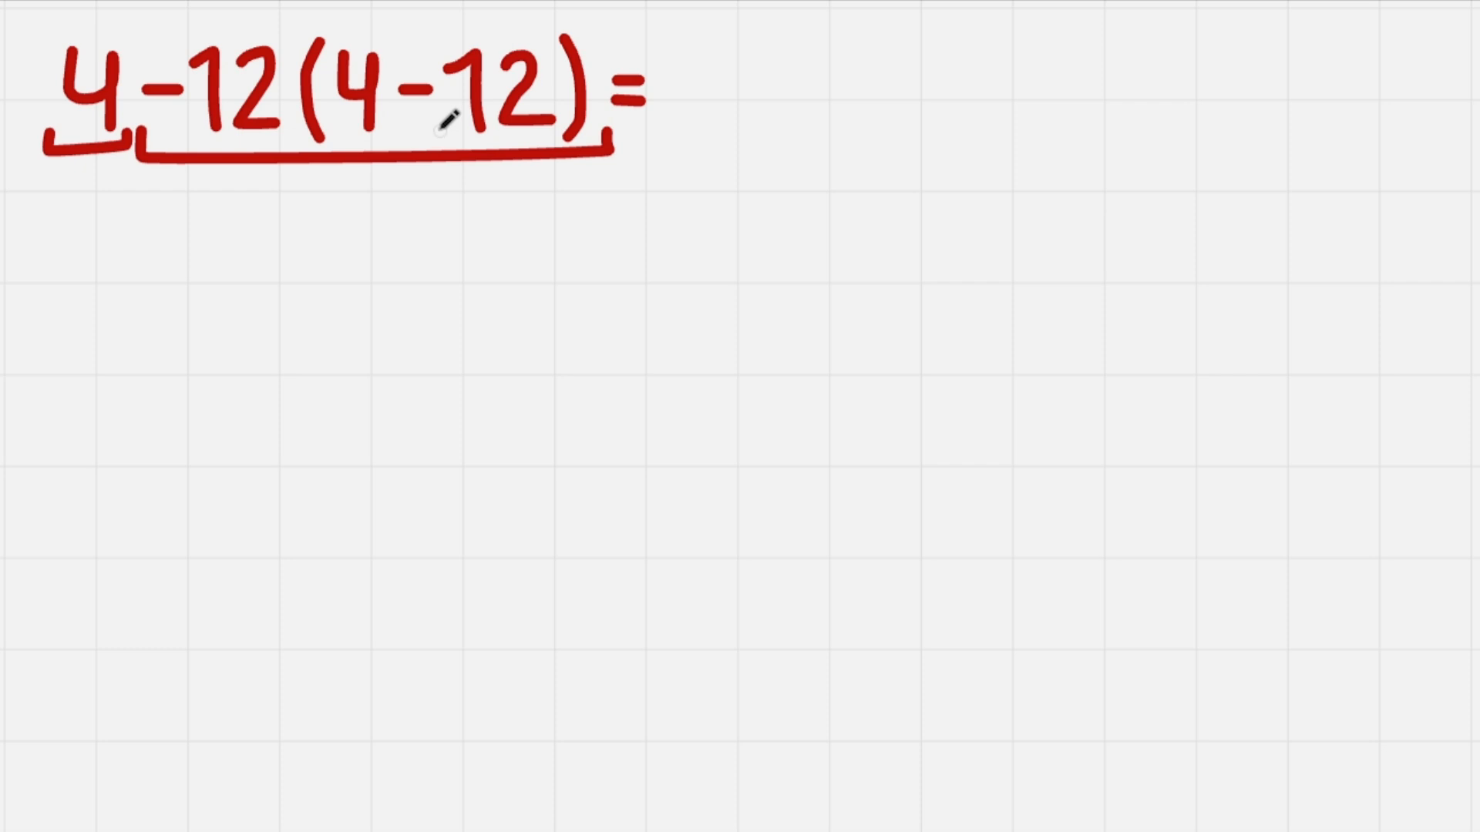
{"action": "mouse_move", "coordinate": [62, 203]}
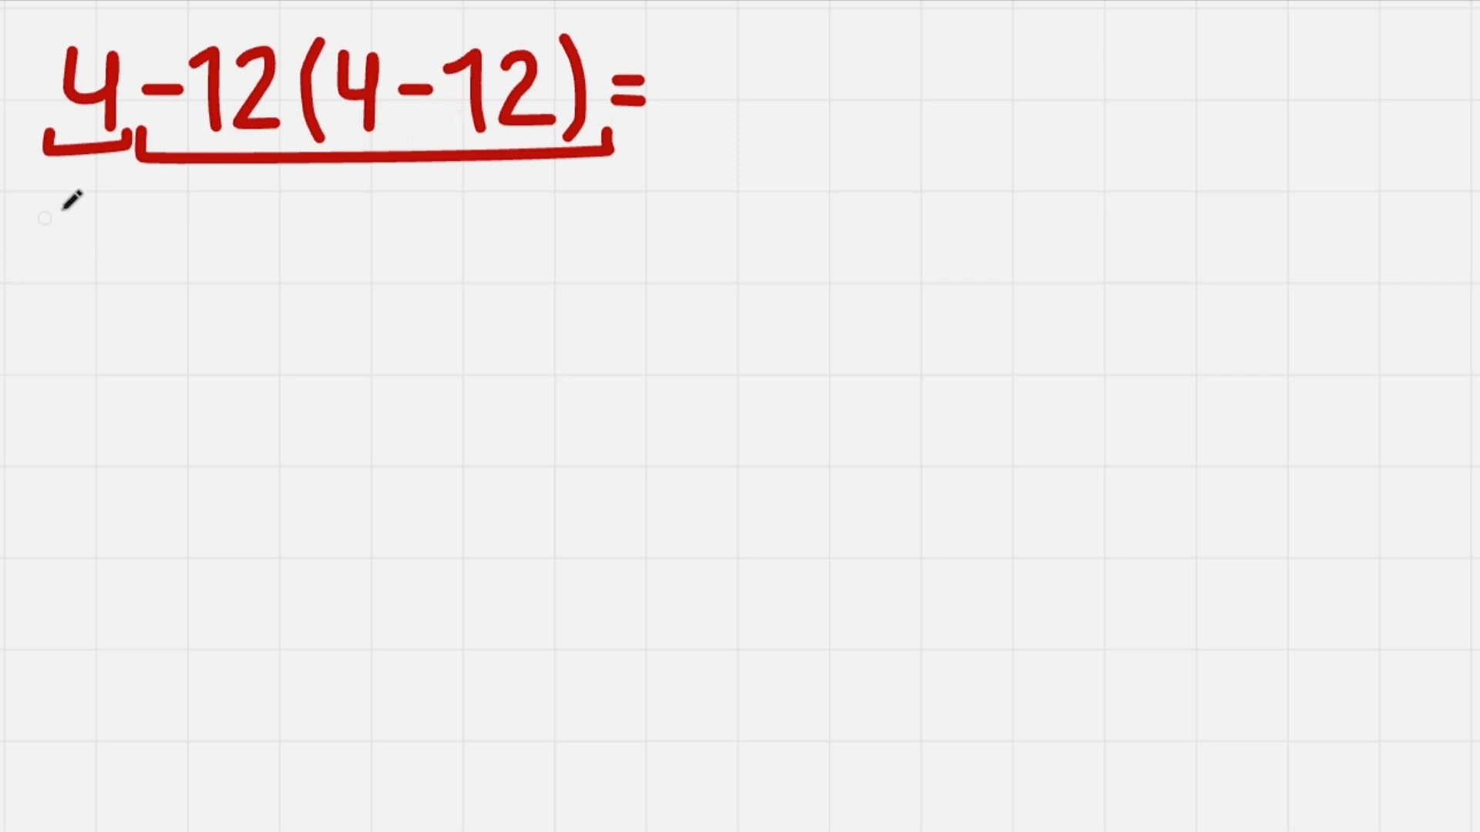
{"action": "left_click_drag", "start_coordinate": [76, 189], "coordinate": [94, 245]}
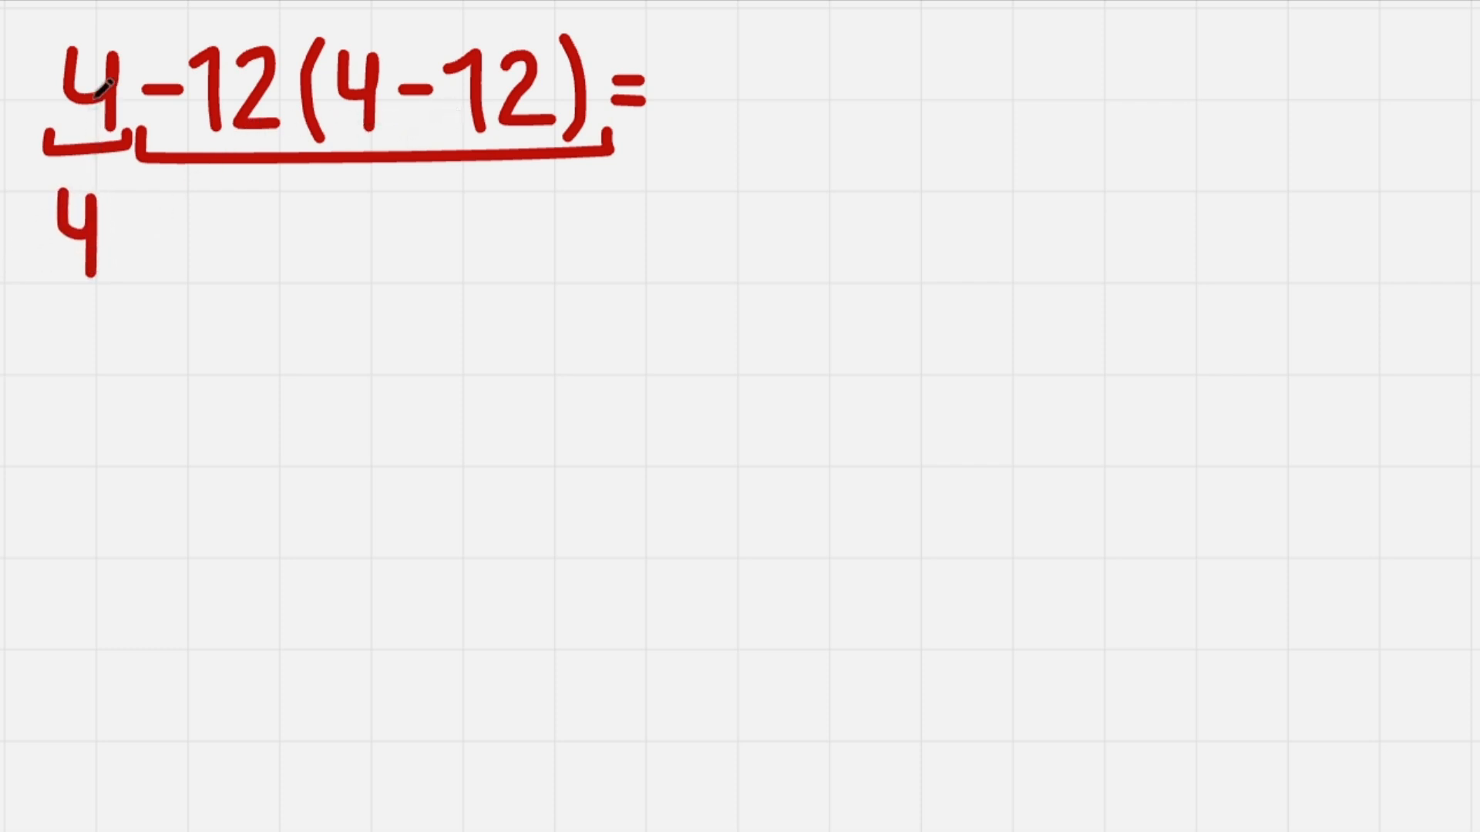
{"action": "mouse_move", "coordinate": [604, 99]}
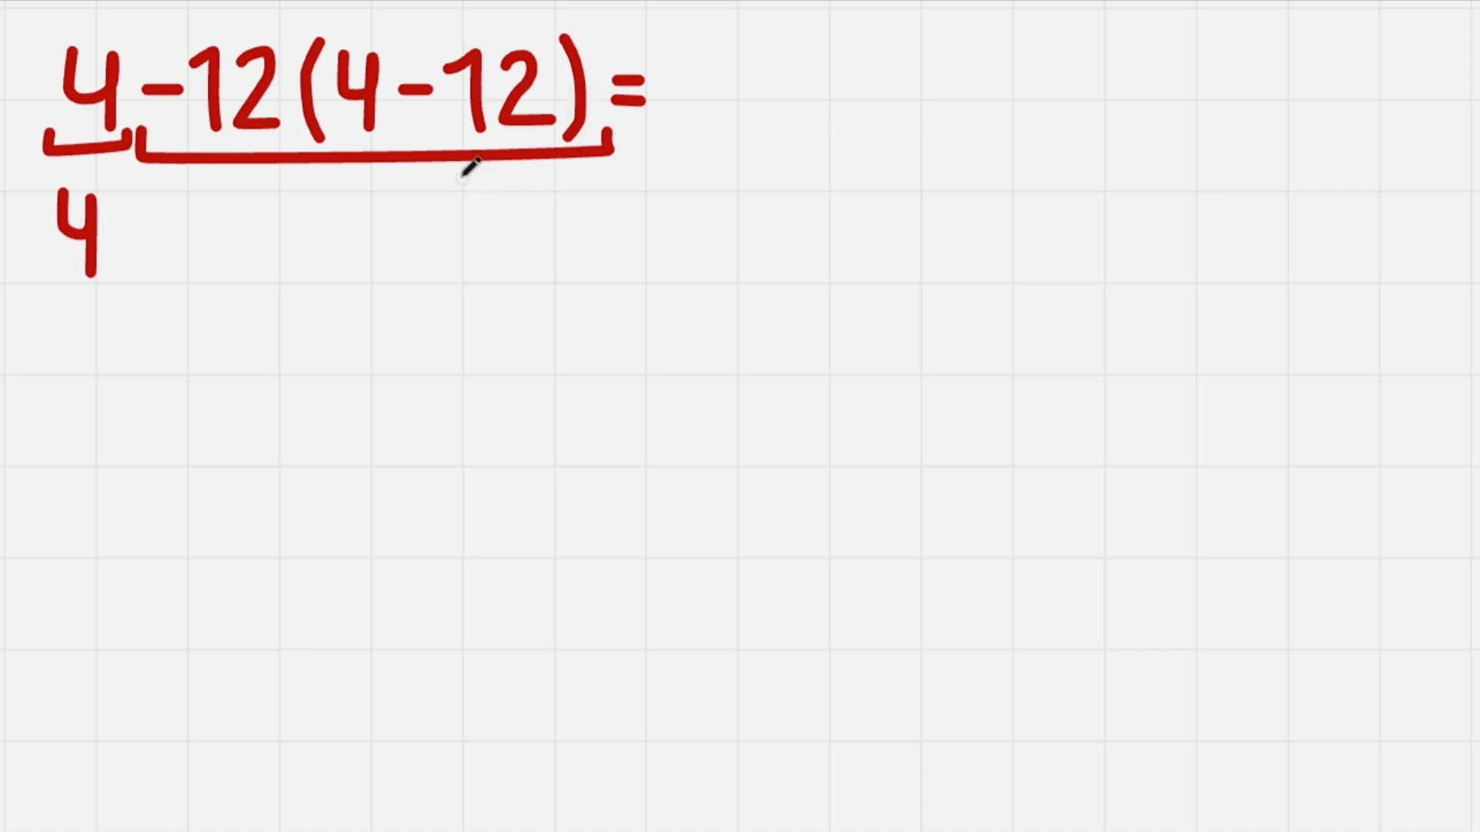
{"action": "mouse_move", "coordinate": [396, 213]}
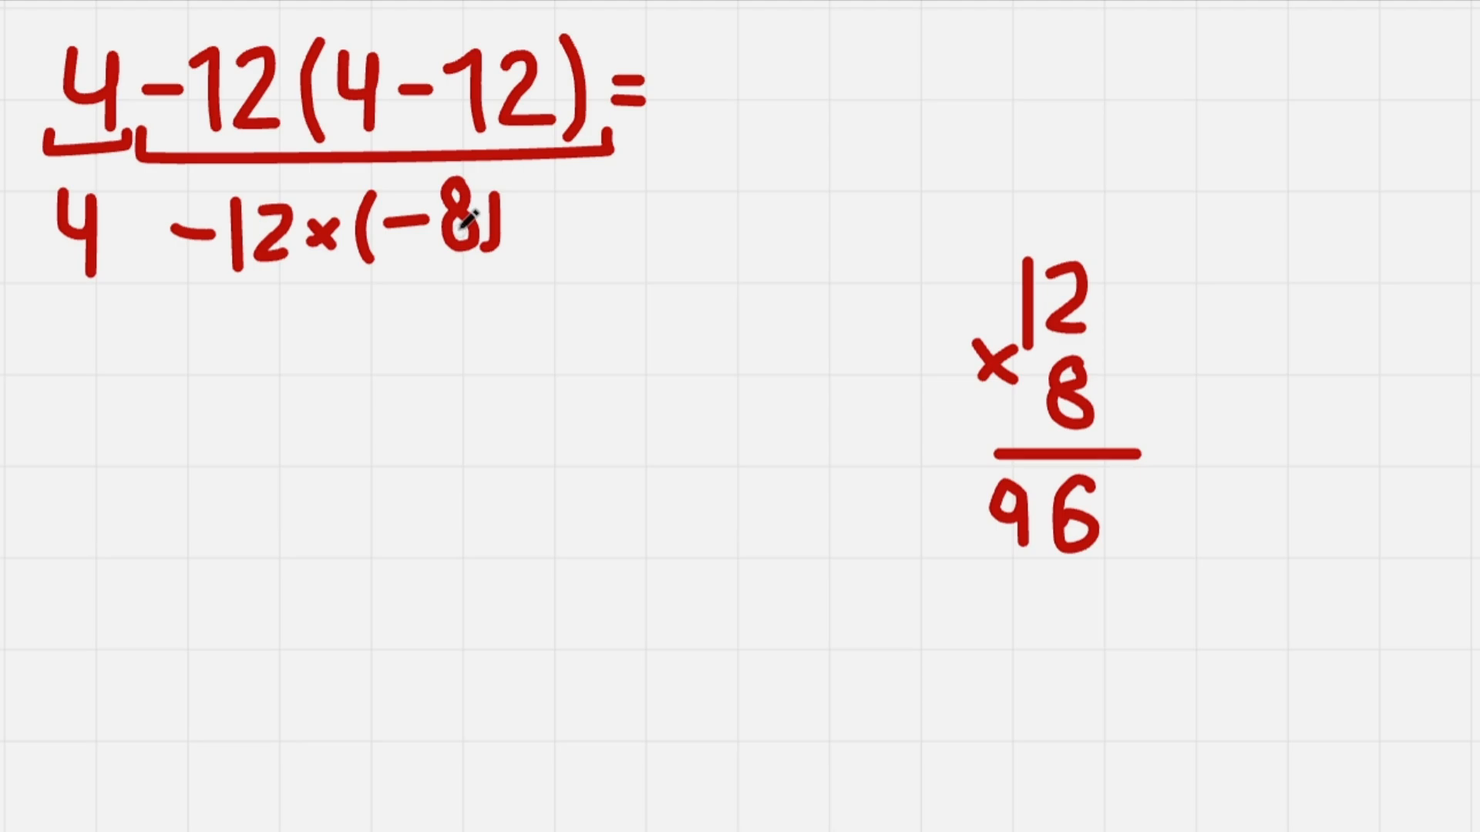
{"action": "mouse_move", "coordinate": [320, 344]}
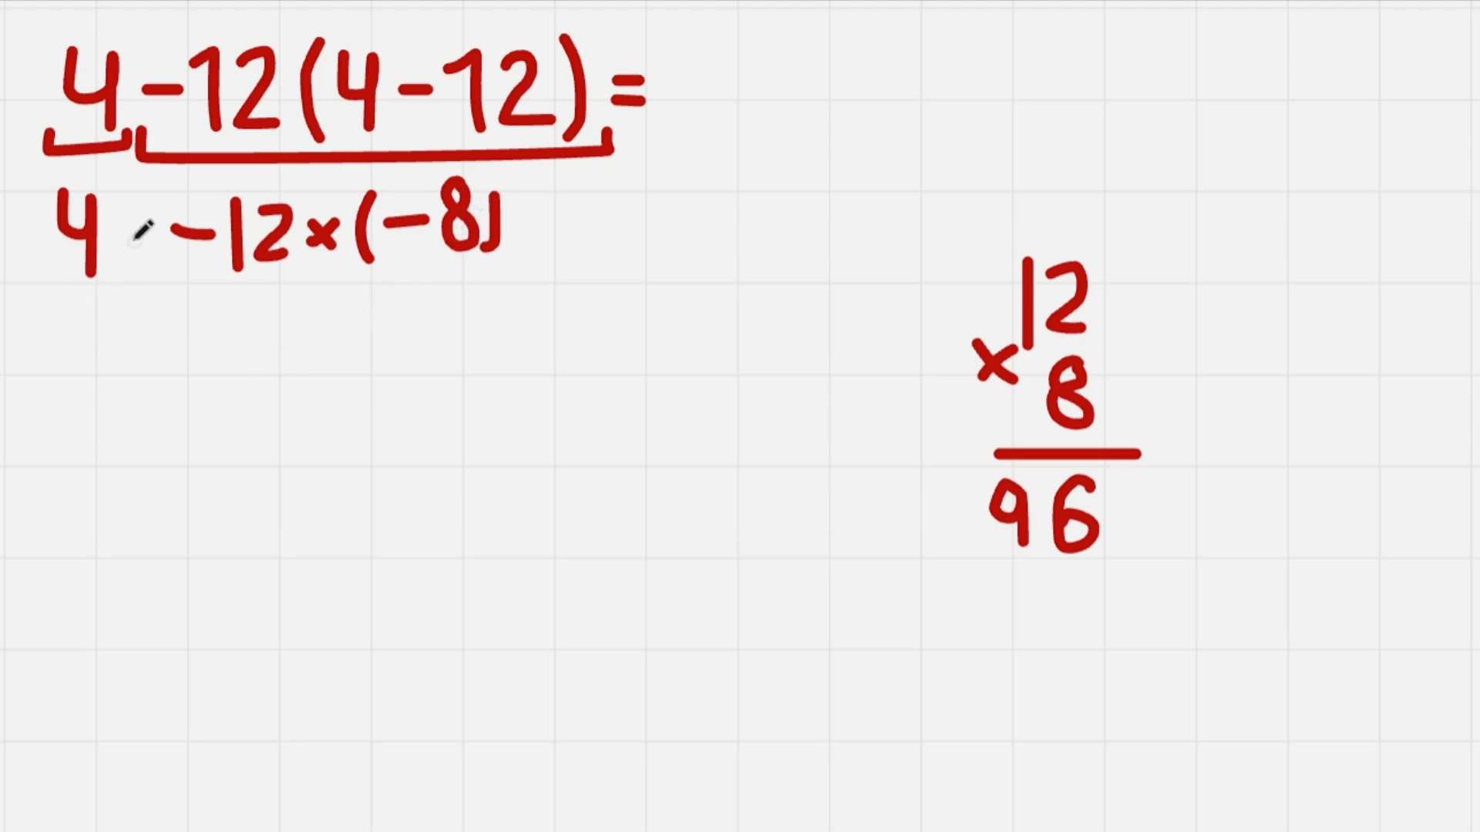
{"action": "mouse_move", "coordinate": [741, 42]}
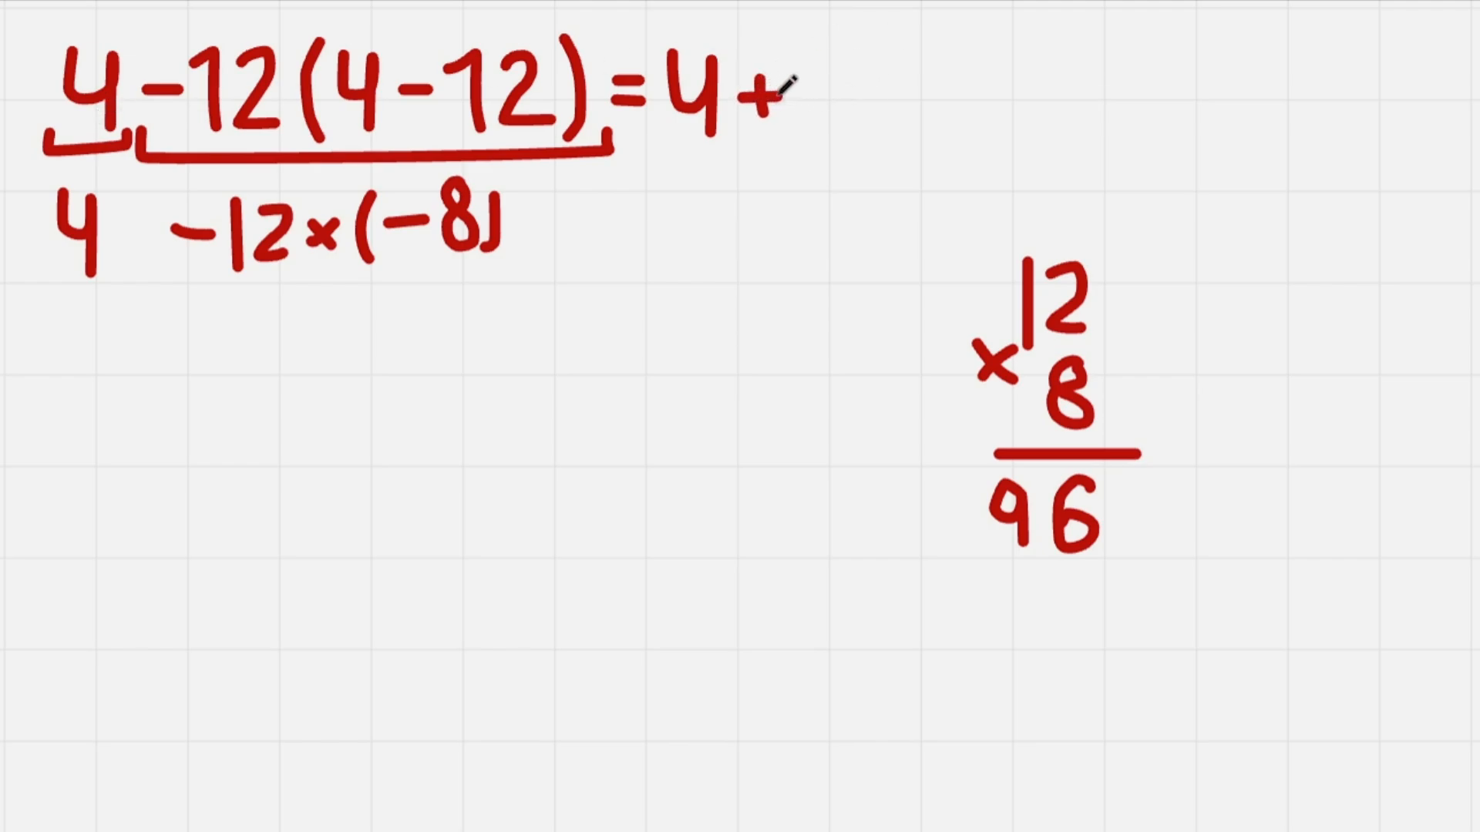
{"action": "mouse_move", "coordinate": [882, 165]}
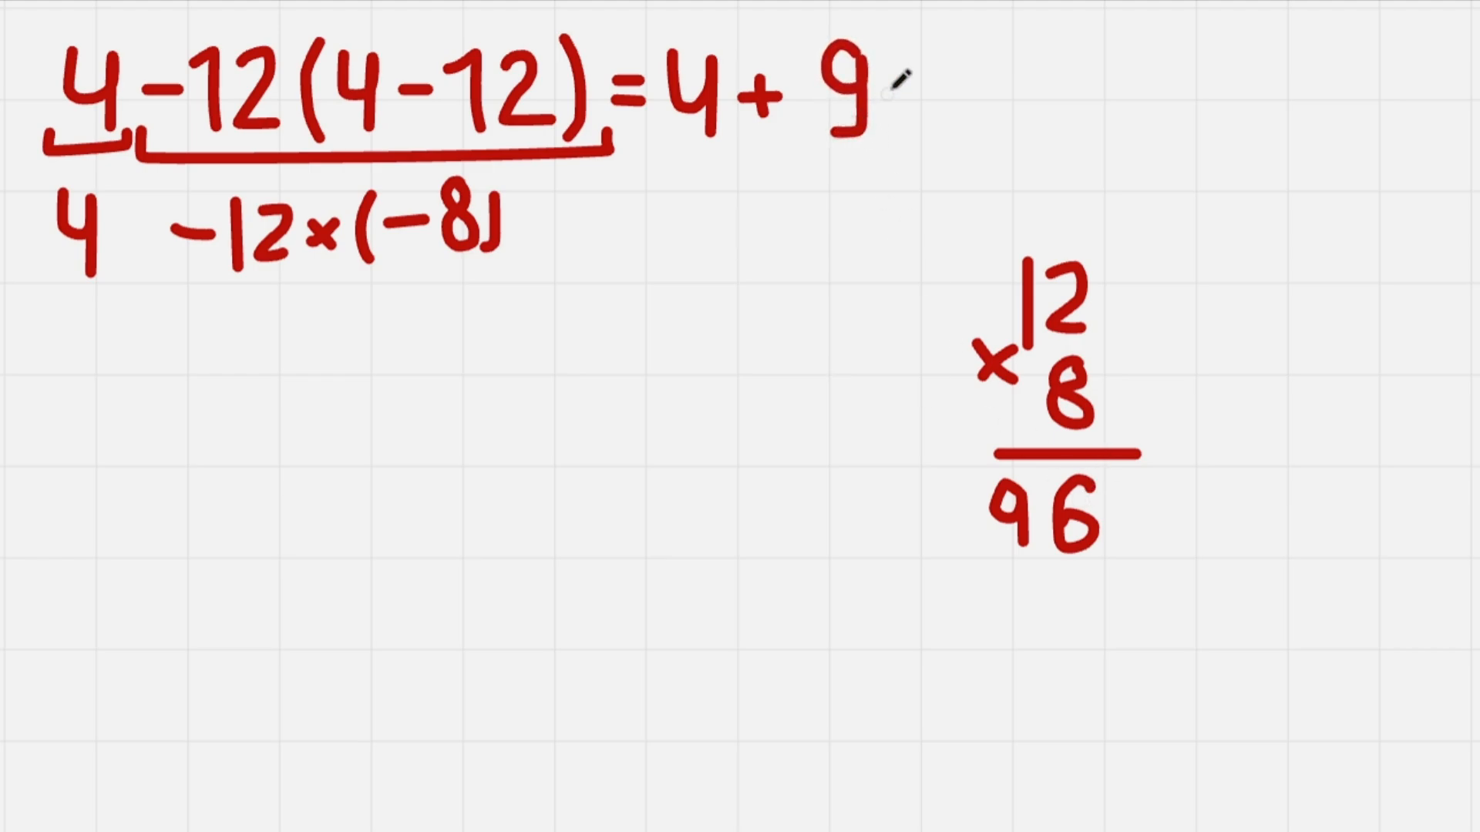
Step: Extend the main line with '= 4 + 96 = 10' after the equals sign
{"action": "type", "text": "6 = 10"}
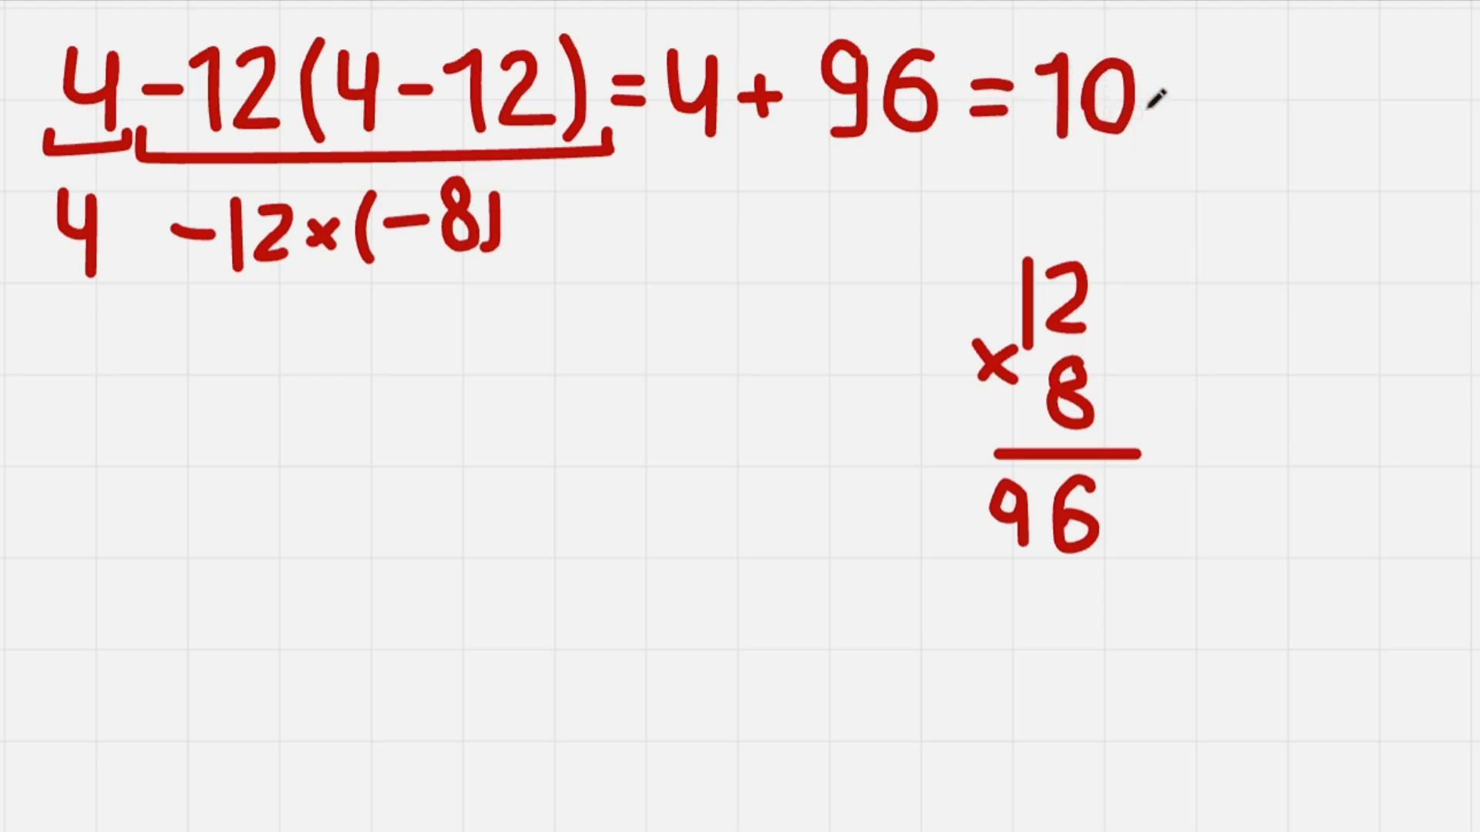